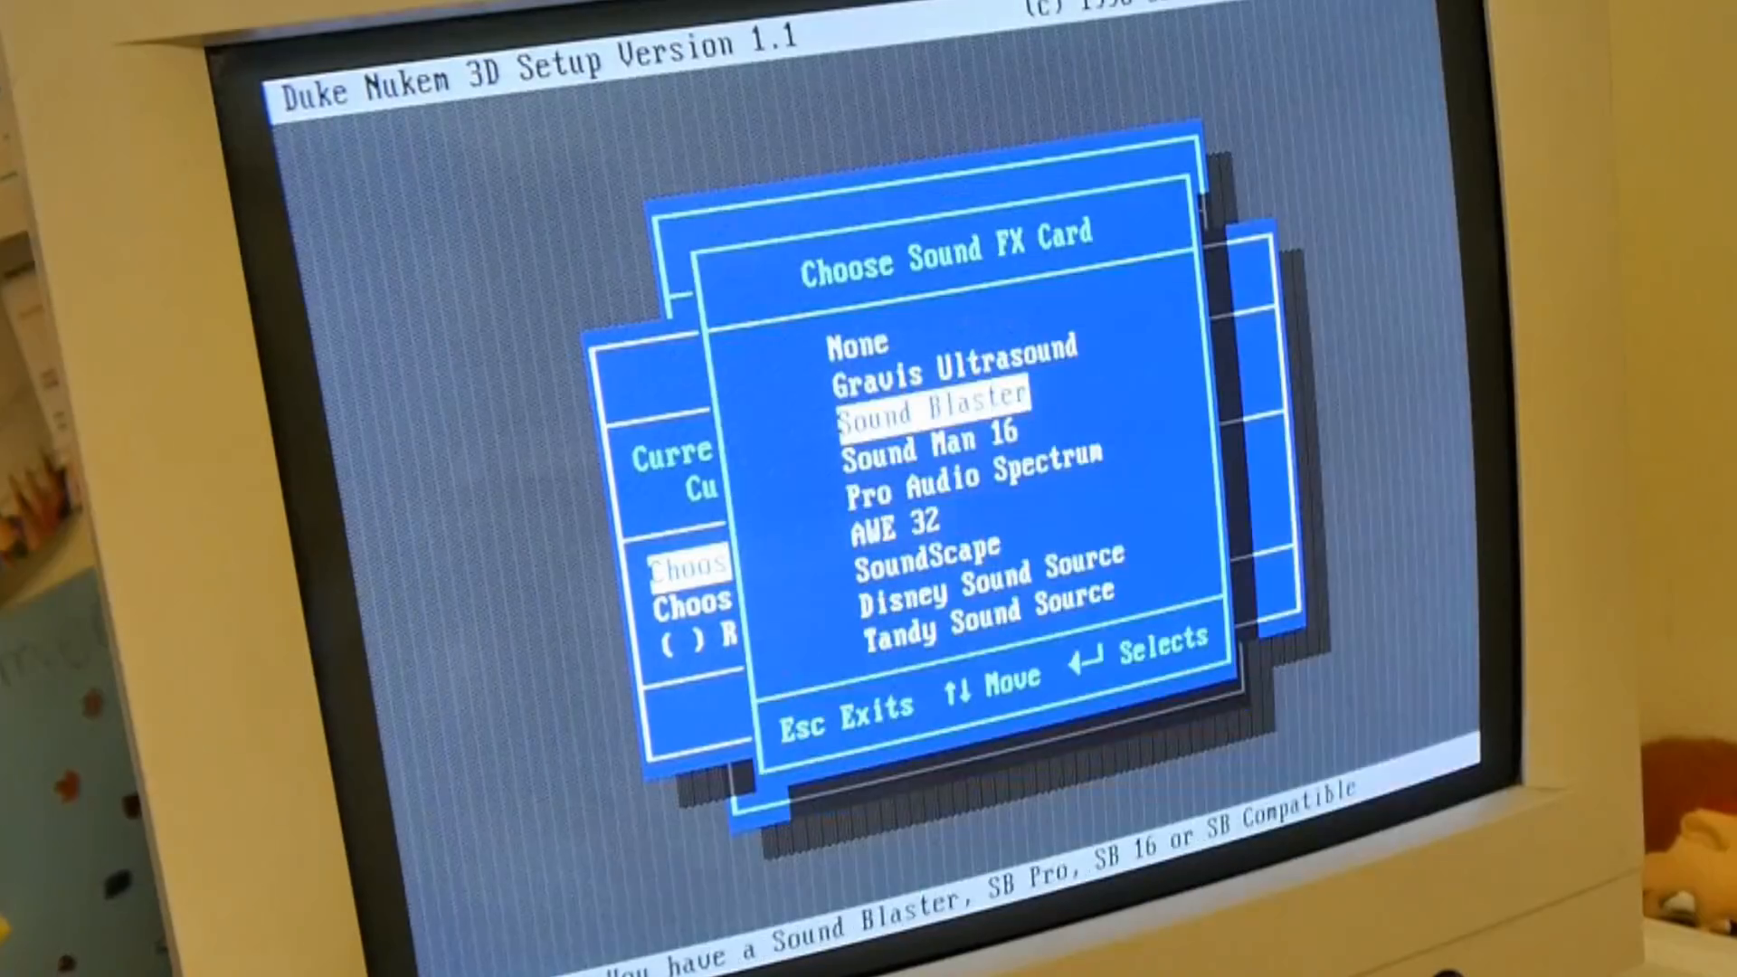
- Select Sound Man 16 as the sound FX card in place of Sound Blaster
{"action": "key", "text": "down"}
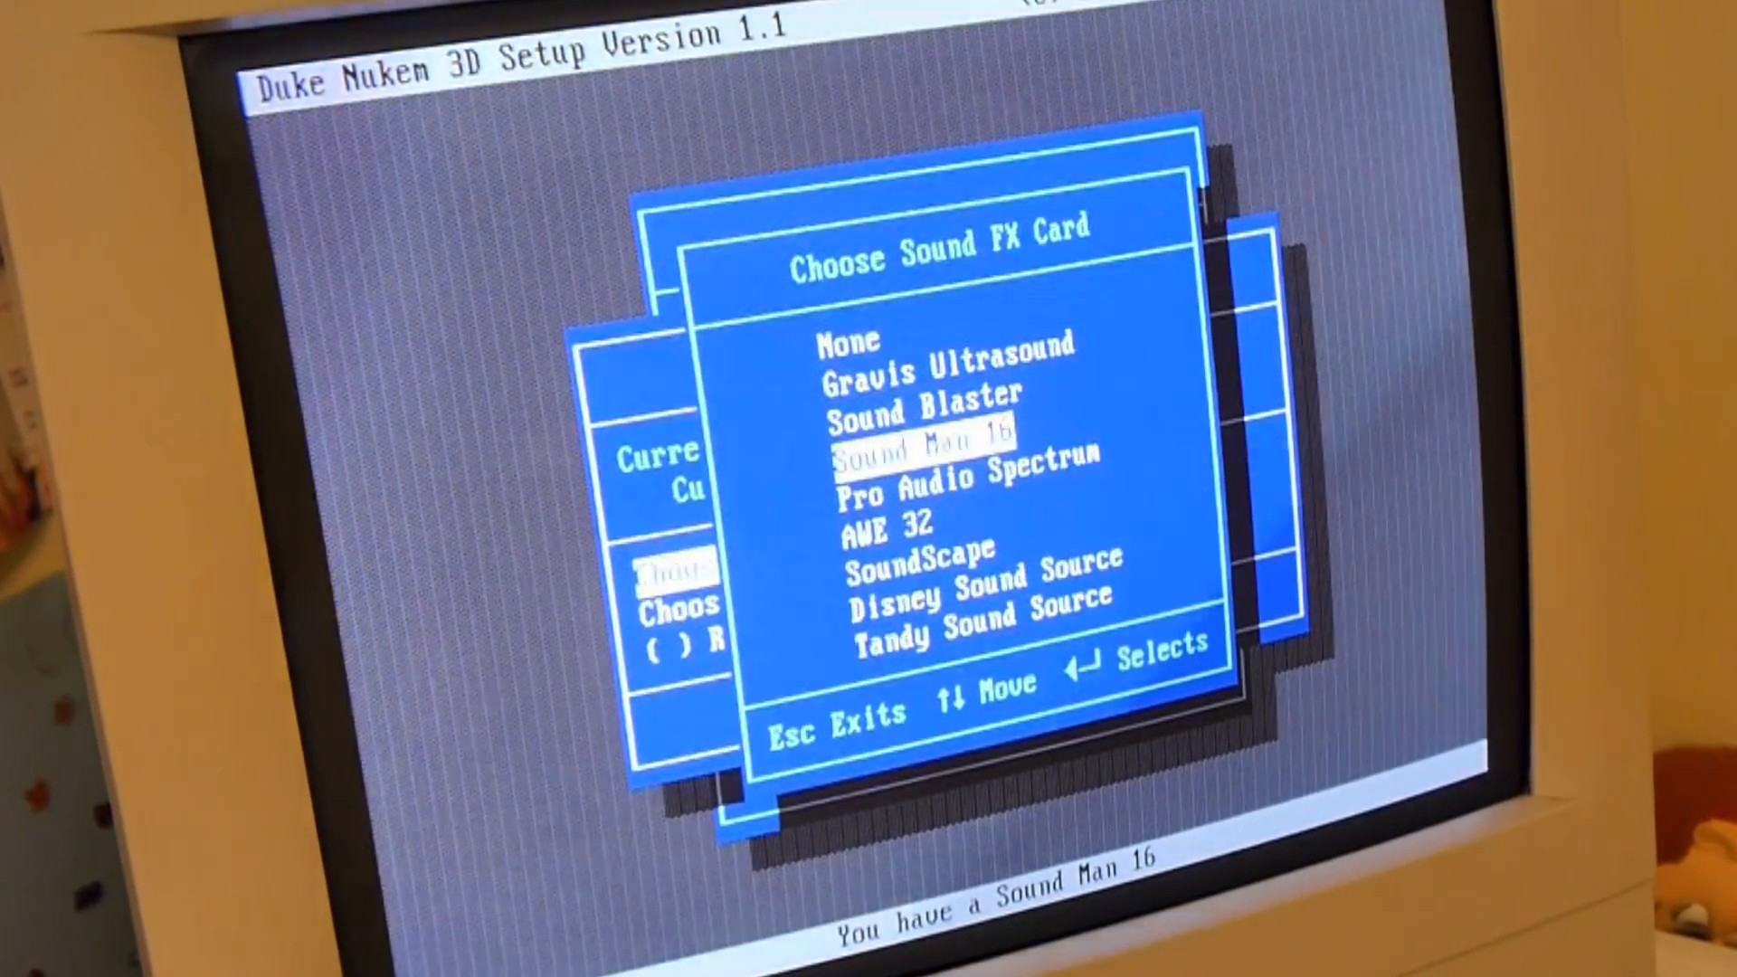
{"action": "key", "text": "Return"}
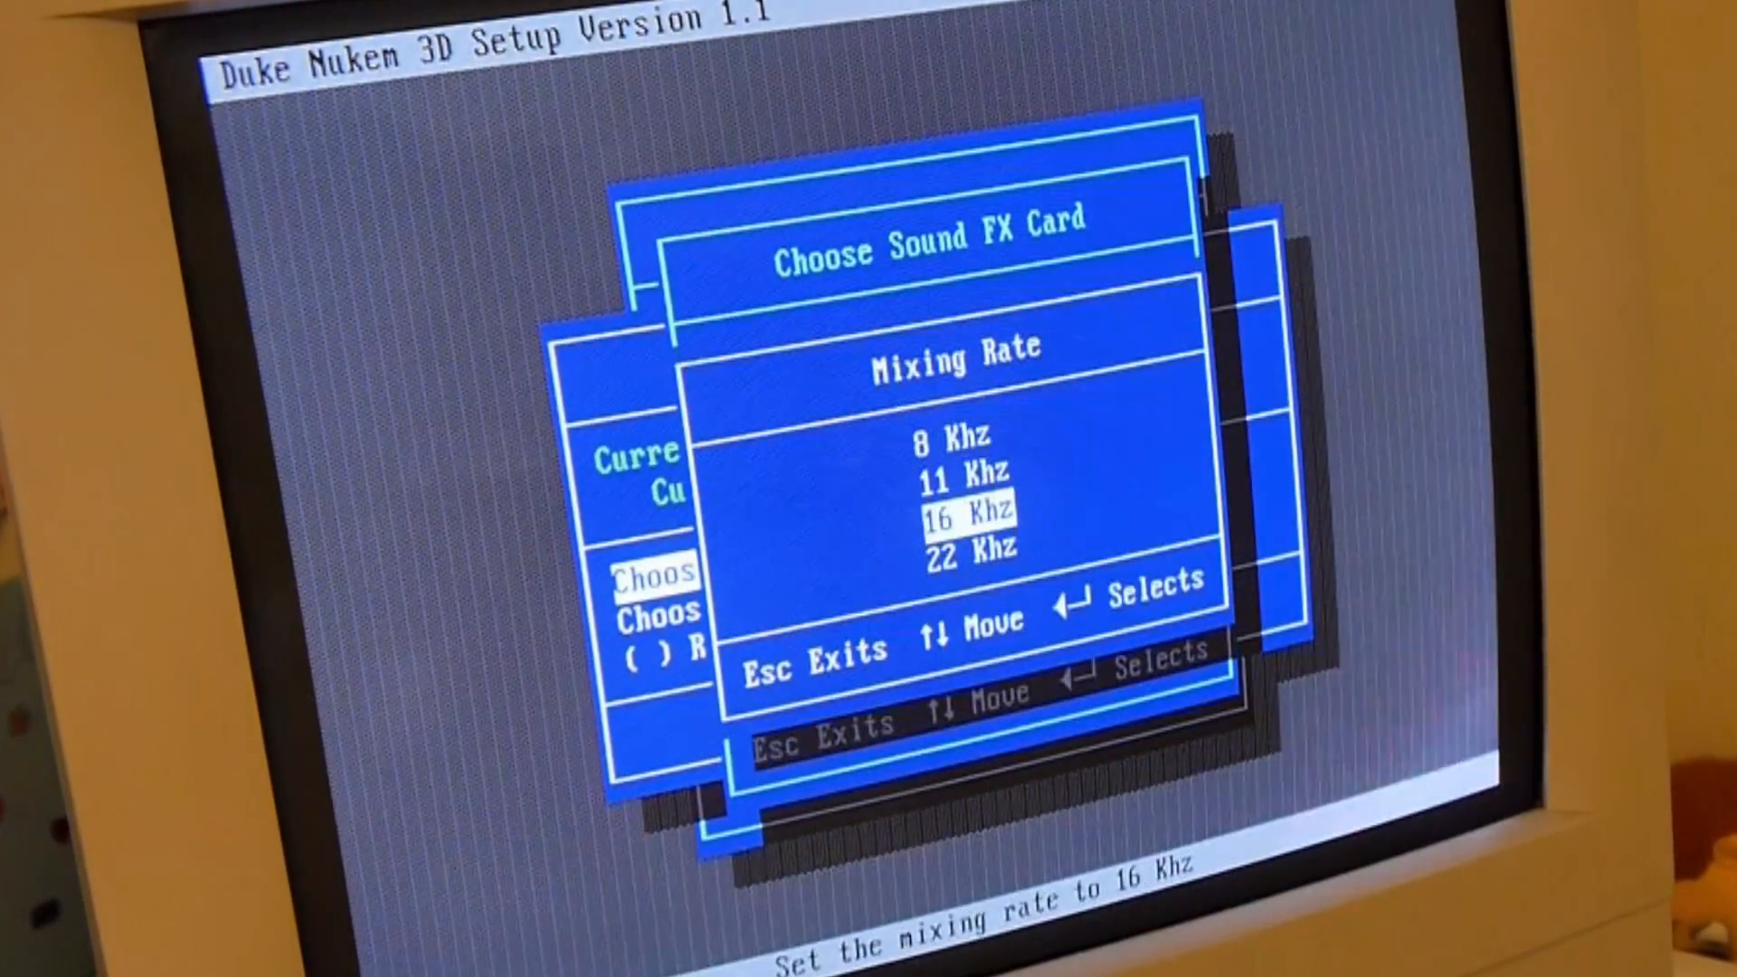
- Accept the 16 Khz mixing rate and return to the Main Menu
{"action": "key", "text": "Escape"}
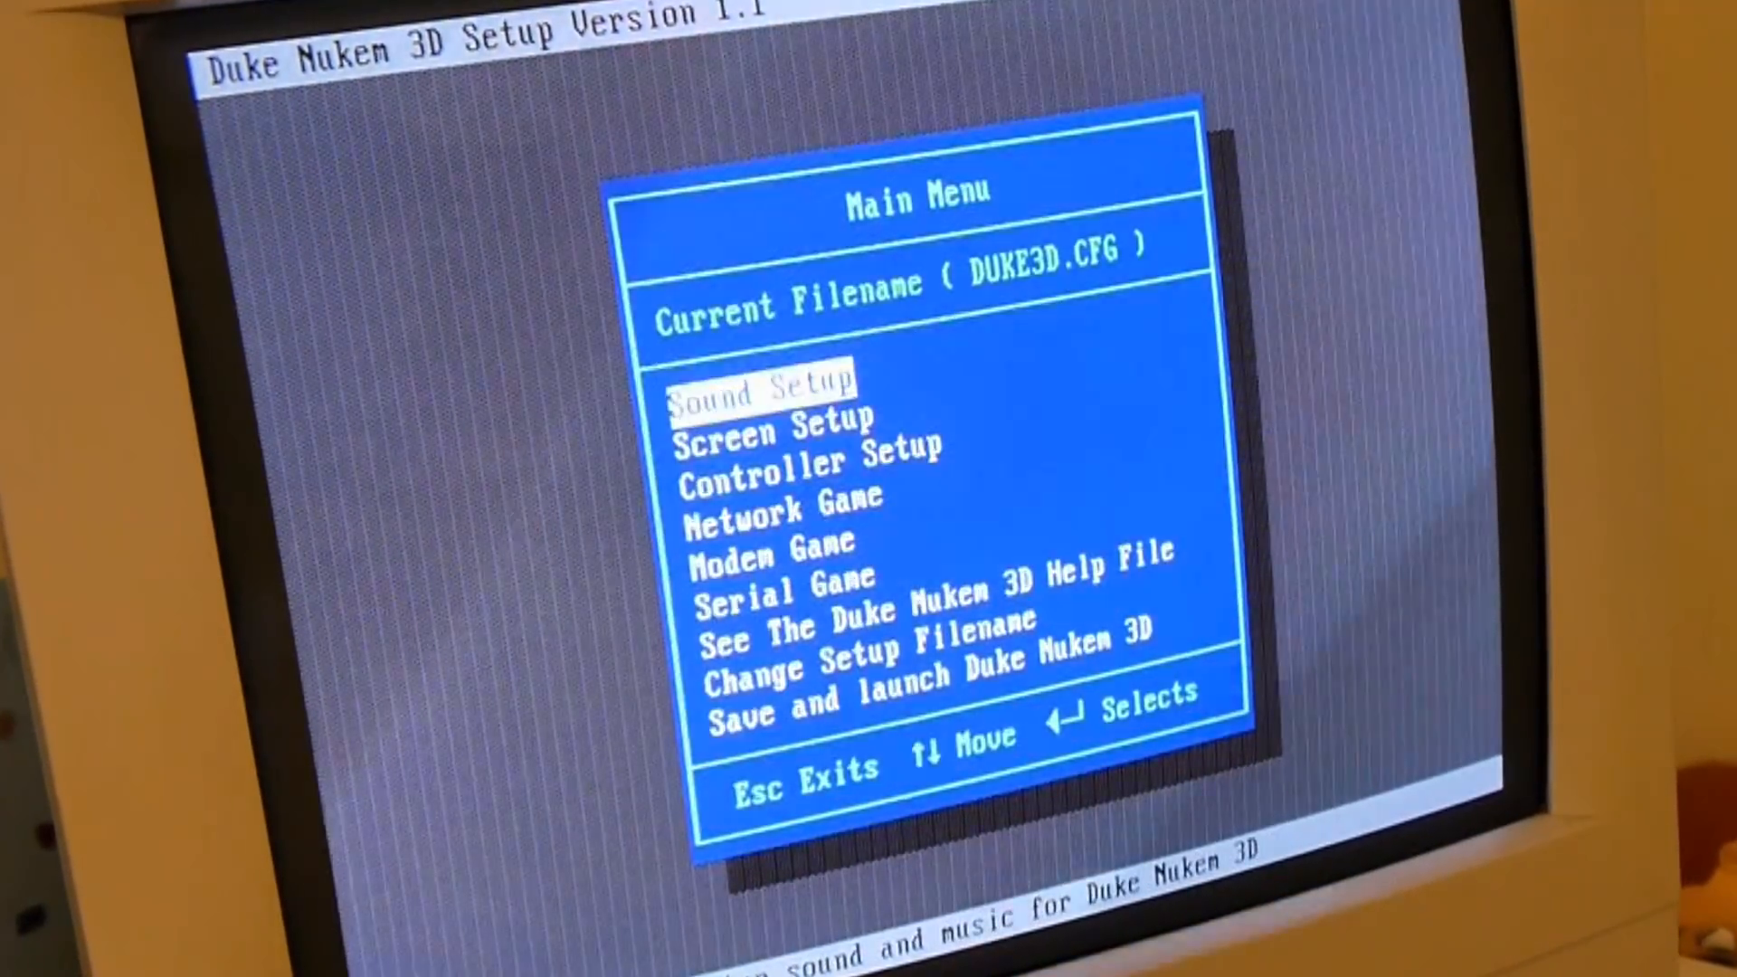